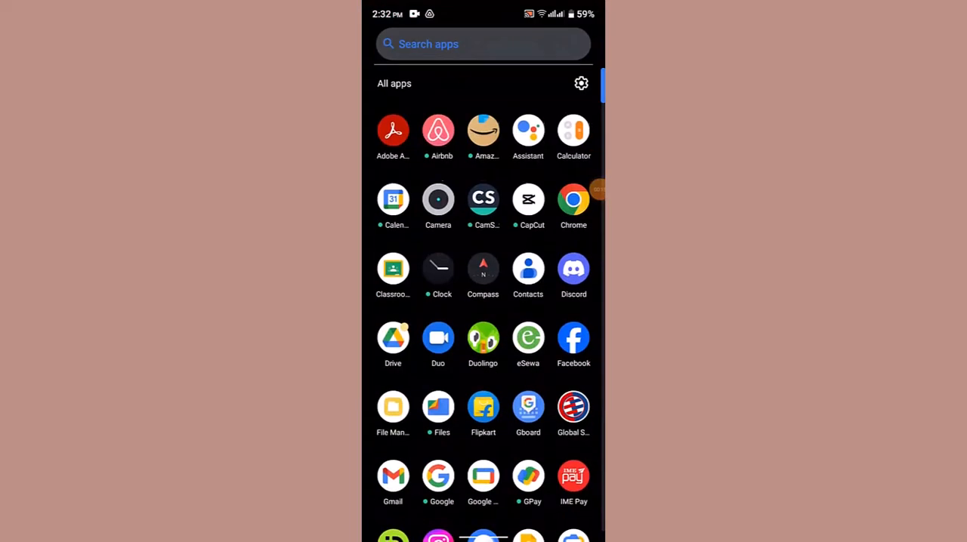
Launch Messenger from the app drawer to reach the Chats list
{"action": "scroll", "scroll_direction": "down", "scroll_amount": 3}
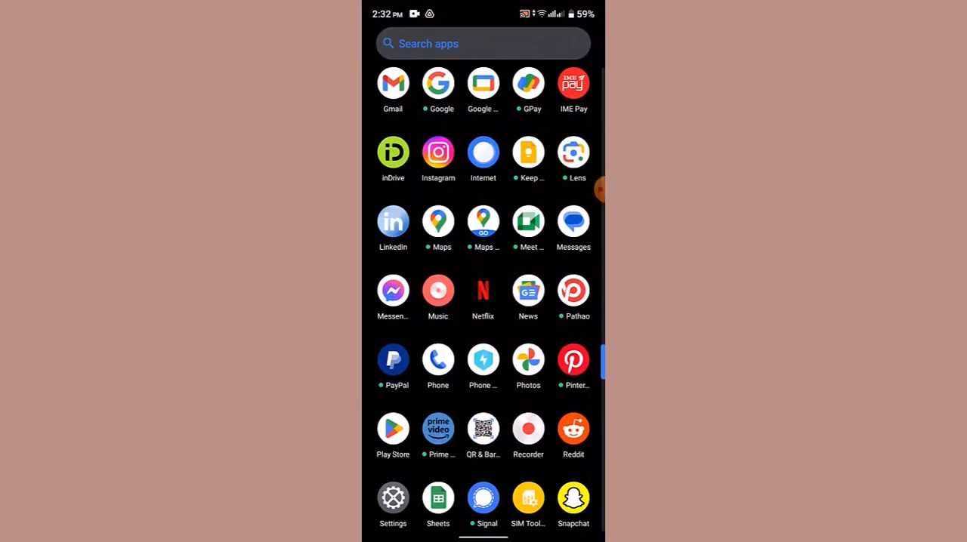
{"action": "left_click", "coordinate": [393, 290]}
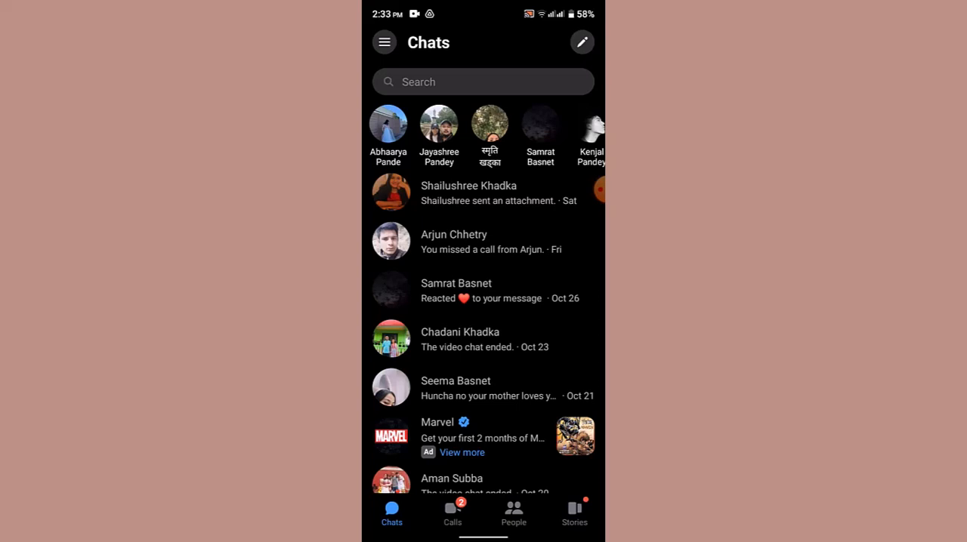
Reach the Privacy & safety page through the account panel and settings gear
{"action": "left_click", "coordinate": [384, 42]}
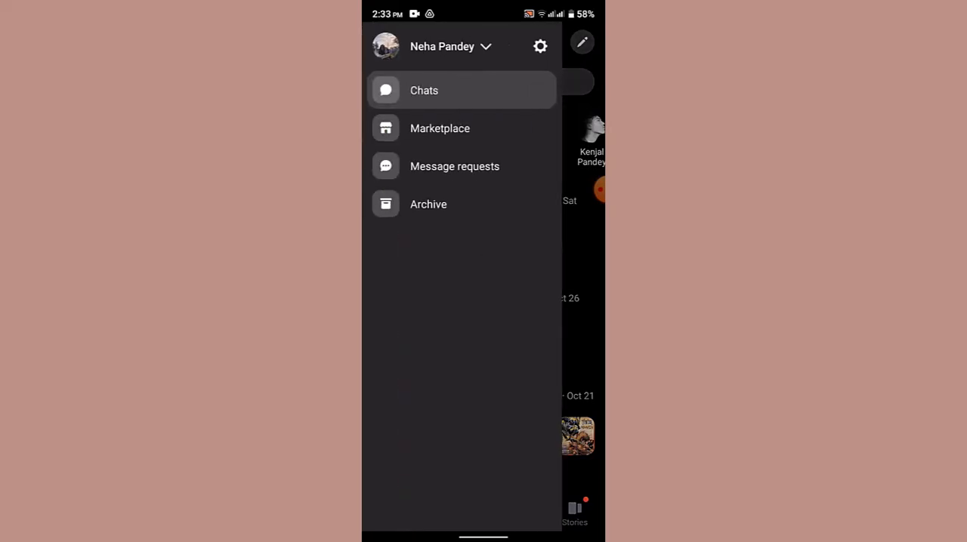
{"action": "left_click", "coordinate": [540, 45]}
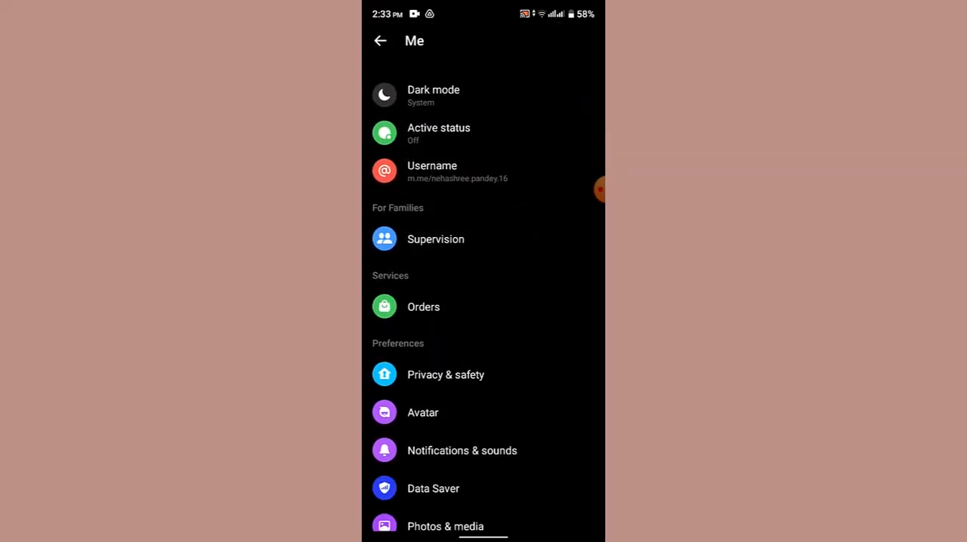
{"action": "left_click", "coordinate": [446, 374]}
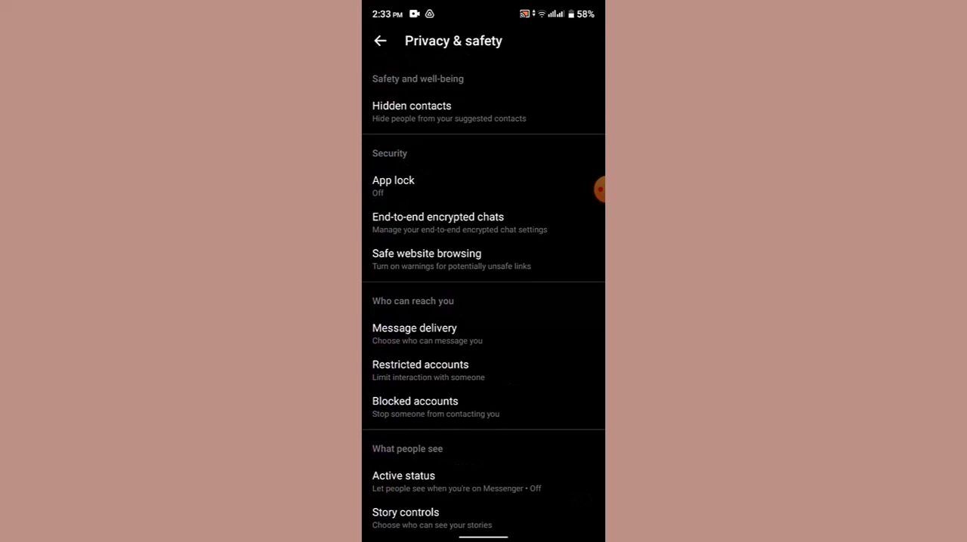
{"action": "scroll", "scroll_direction": "up", "scroll_amount": 3}
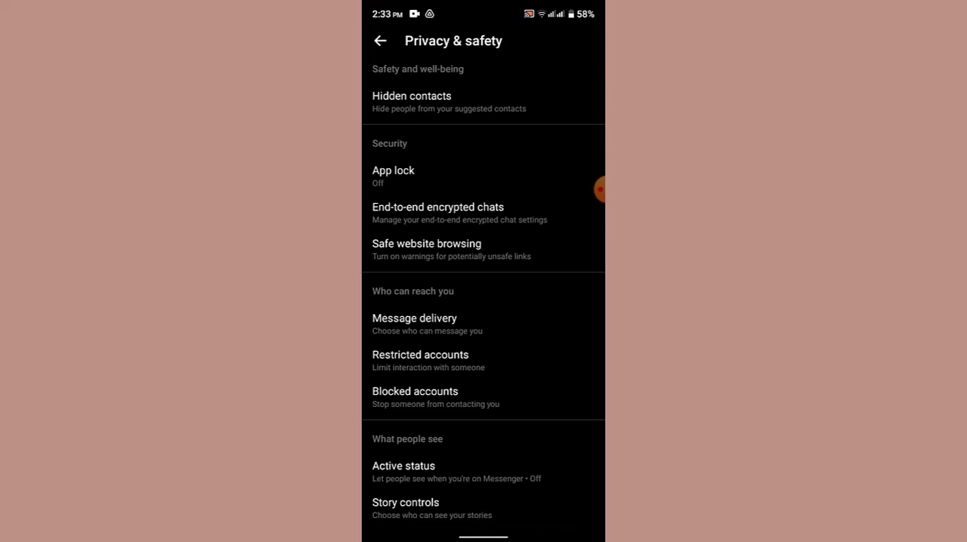
{"action": "left_click", "coordinate": [414, 391]}
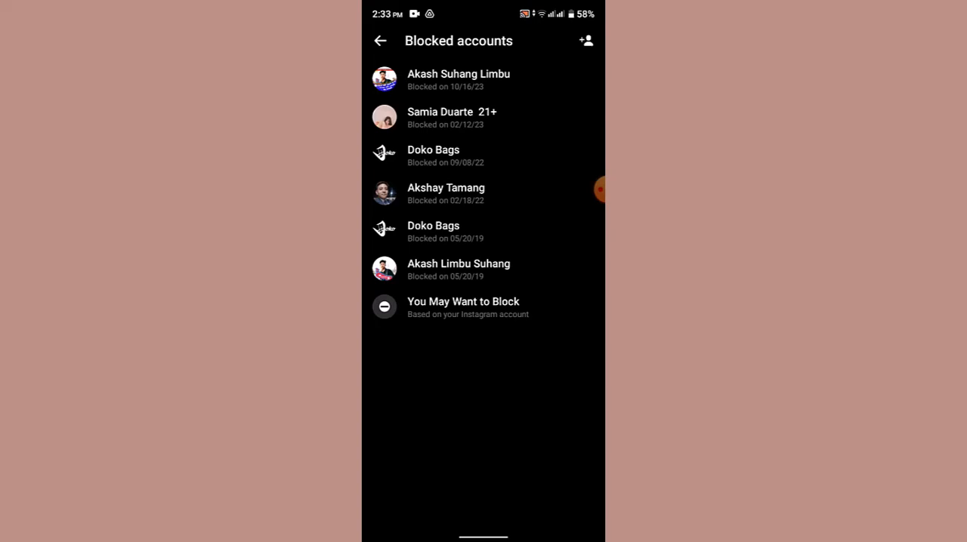
{"action": "left_click", "coordinate": [446, 193]}
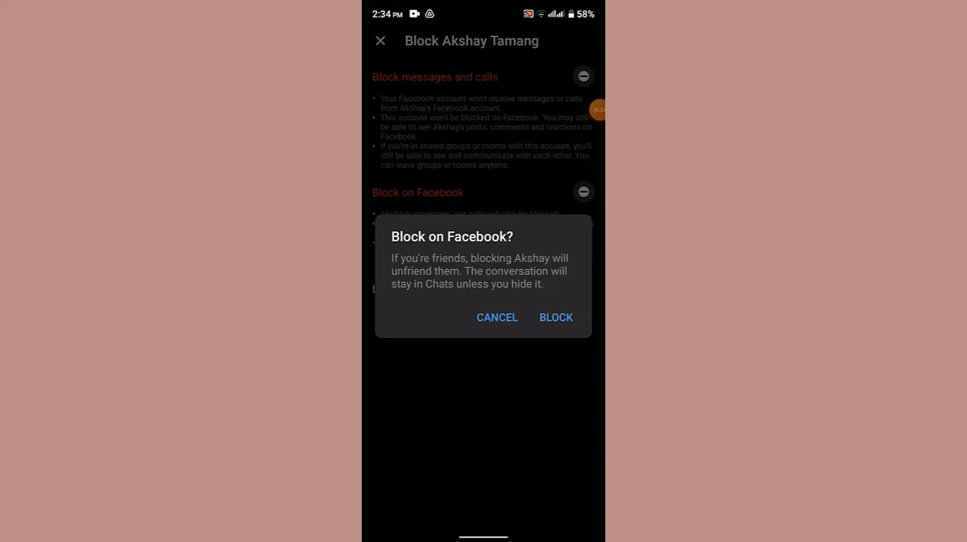
{"action": "left_click", "coordinate": [556, 317]}
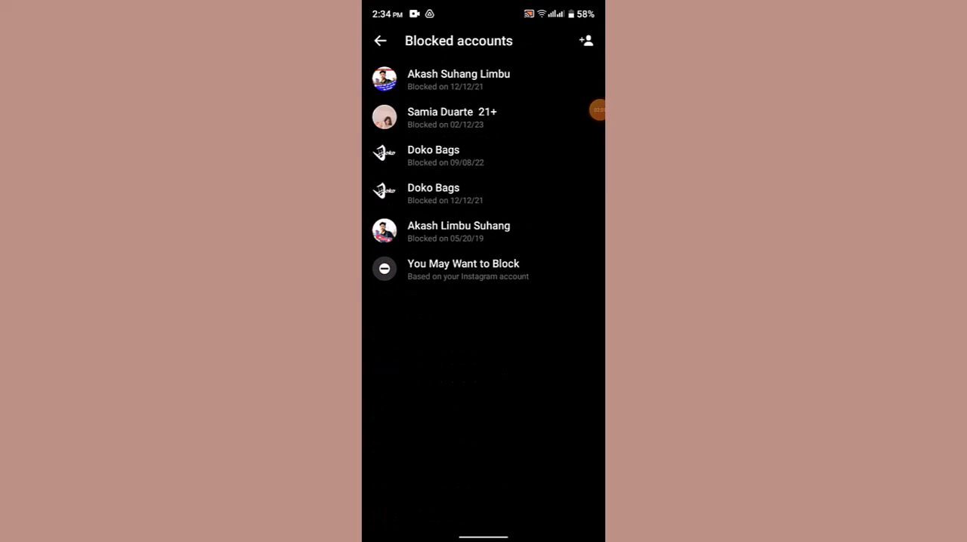
Back out of the settings pages to the main Chats list
{"action": "left_click", "coordinate": [381, 40]}
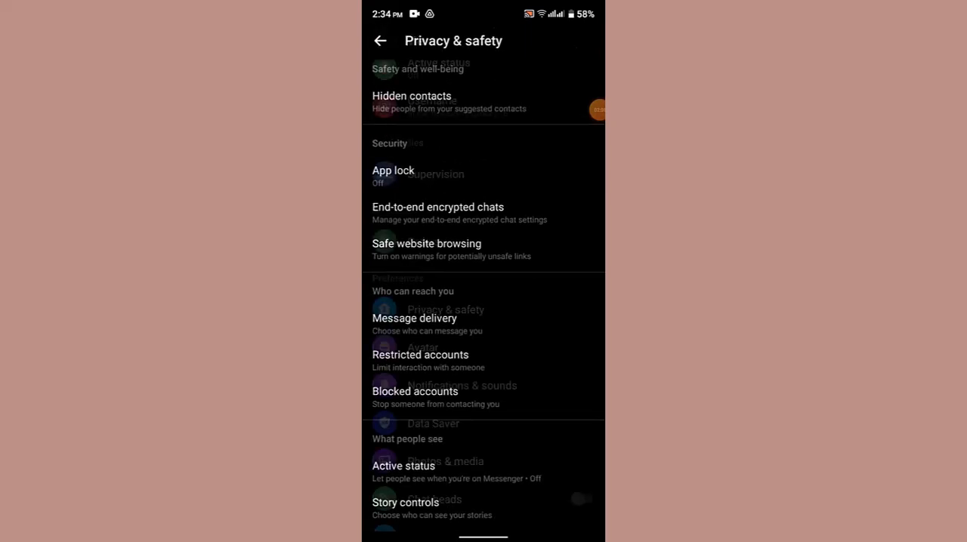
{"action": "left_click", "coordinate": [379, 41]}
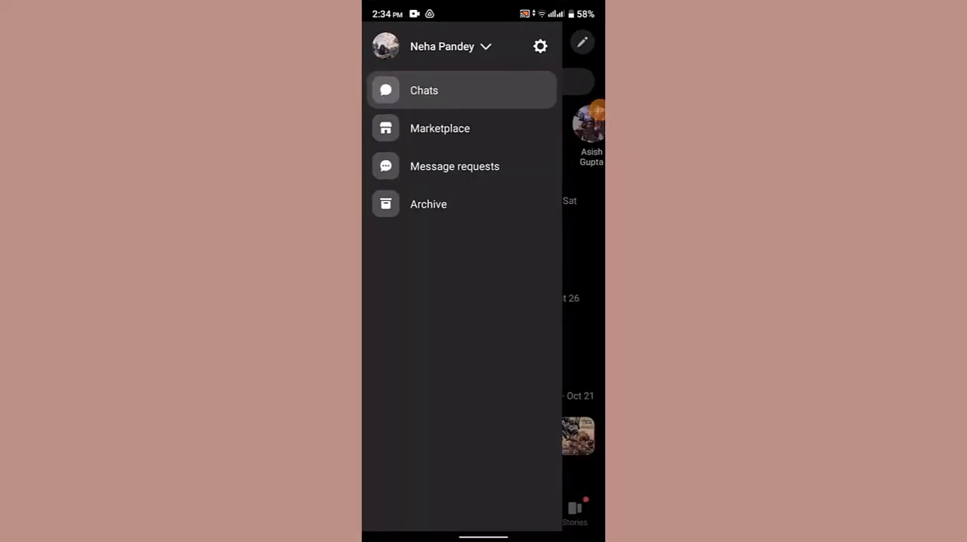
{"action": "left_click", "coordinate": [423, 91]}
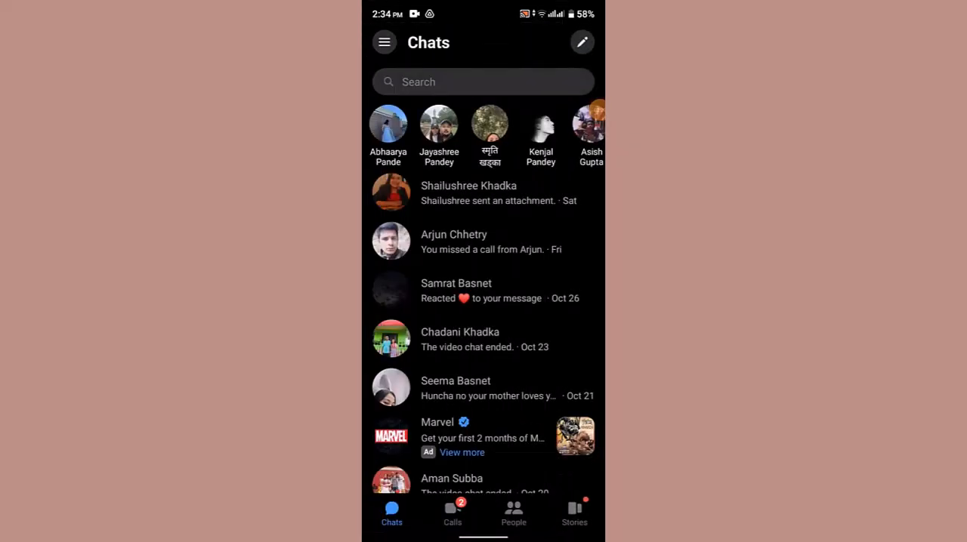